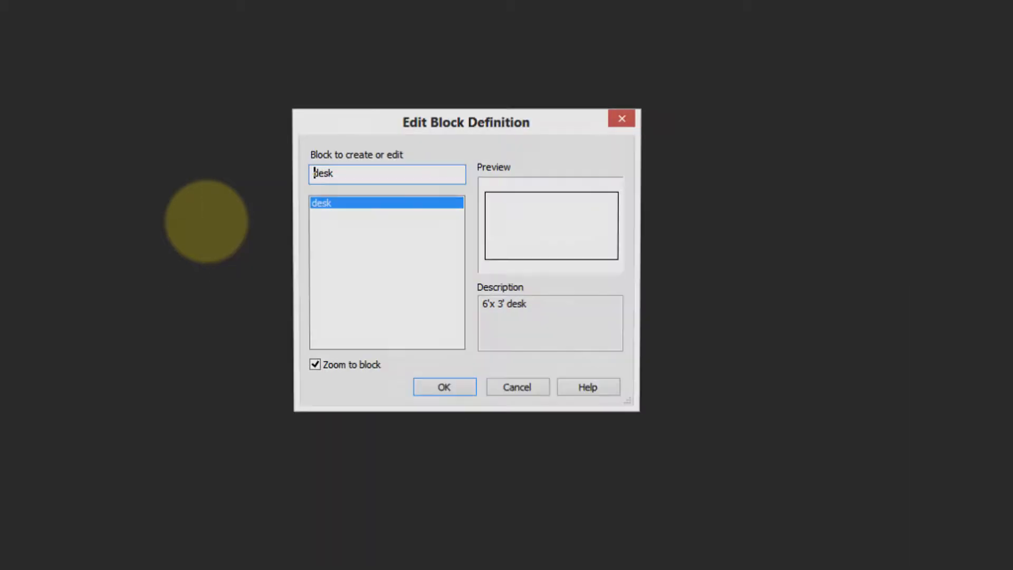
mouse_move(377, 270)
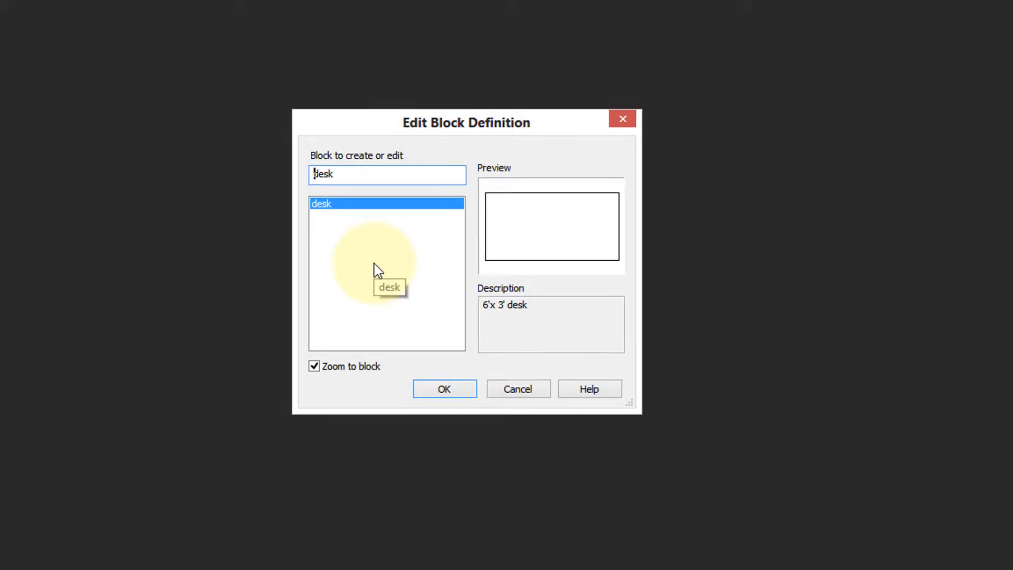
Enter the Block Editor on the 'desk' block definition.
left_click(445, 388)
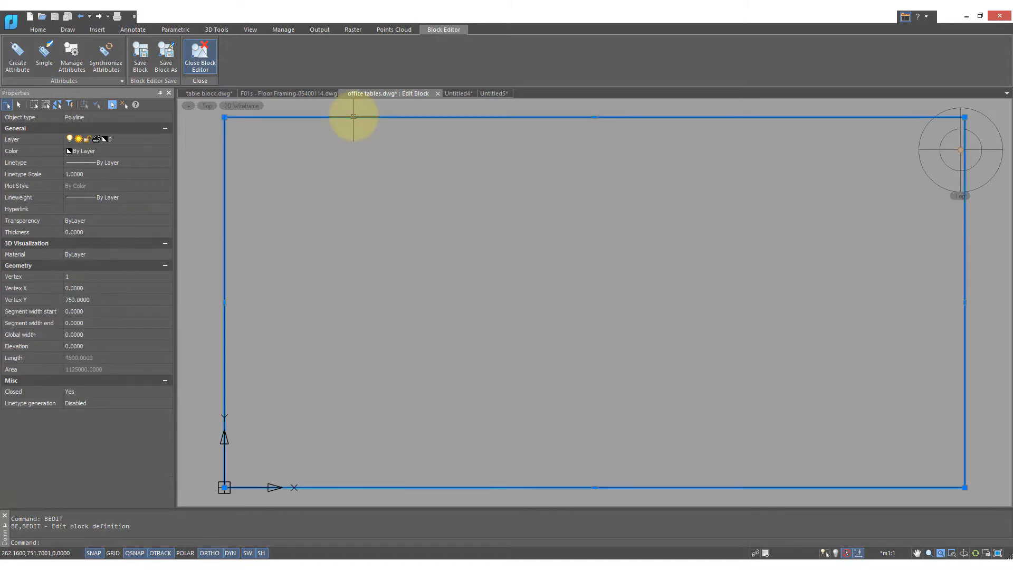
Draw a circle in the desk block (C), close the Block Editor and save changes.
type("c")
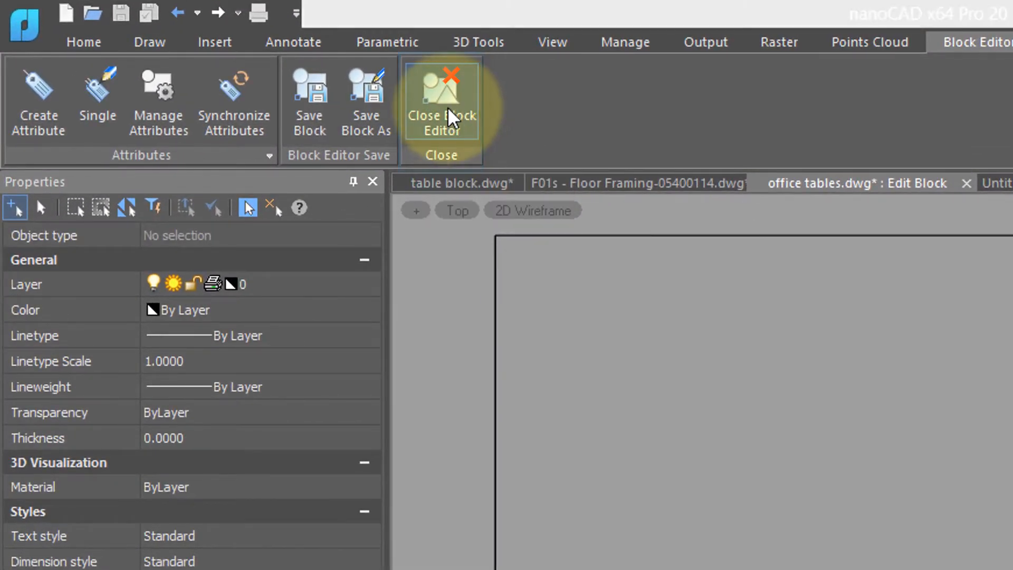
left_click(441, 106)
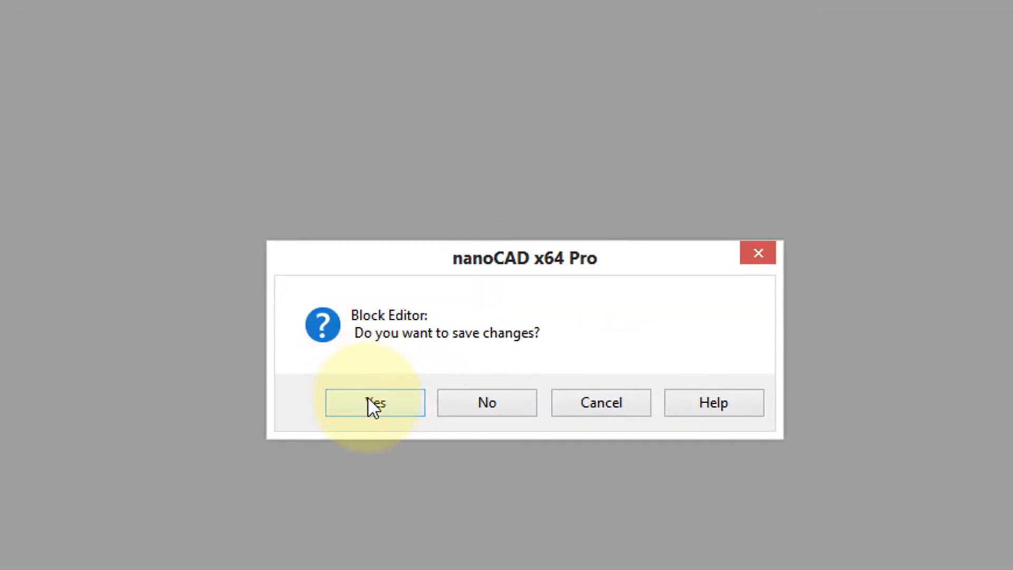
left_click(374, 402)
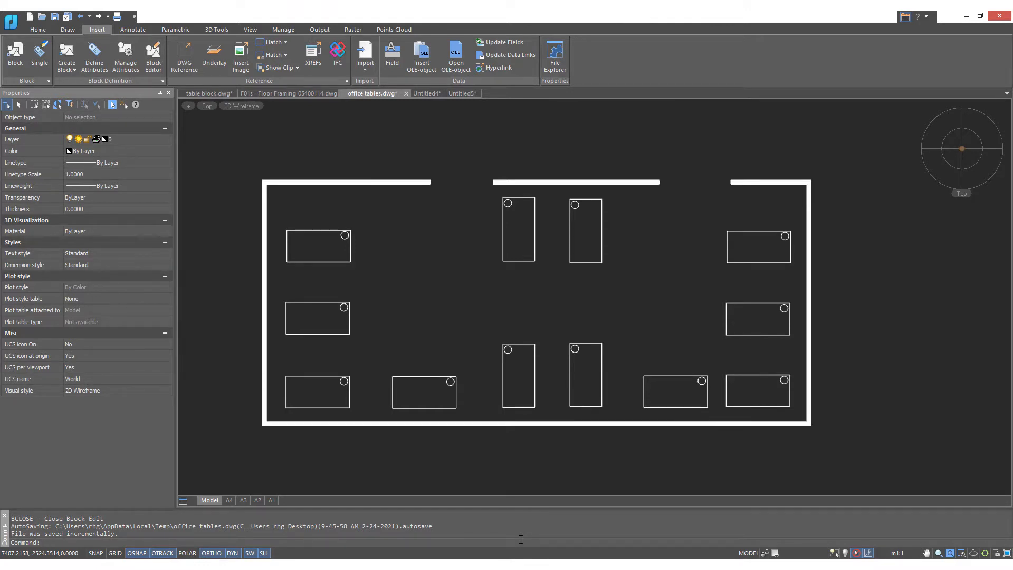
Undo the circle in the desk block (U), close the Block Editor and confirm.
type("u")
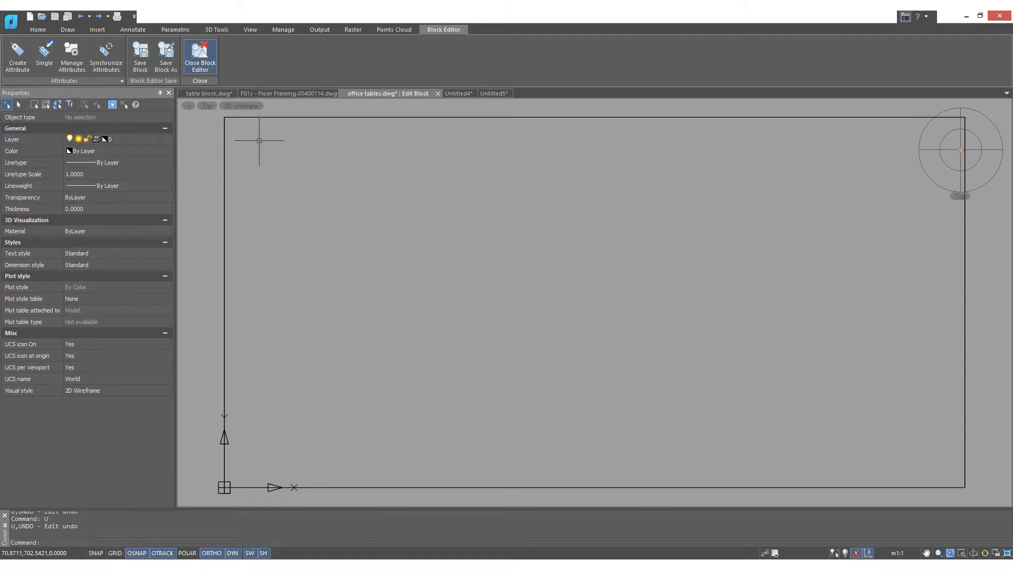
left_click(199, 54)
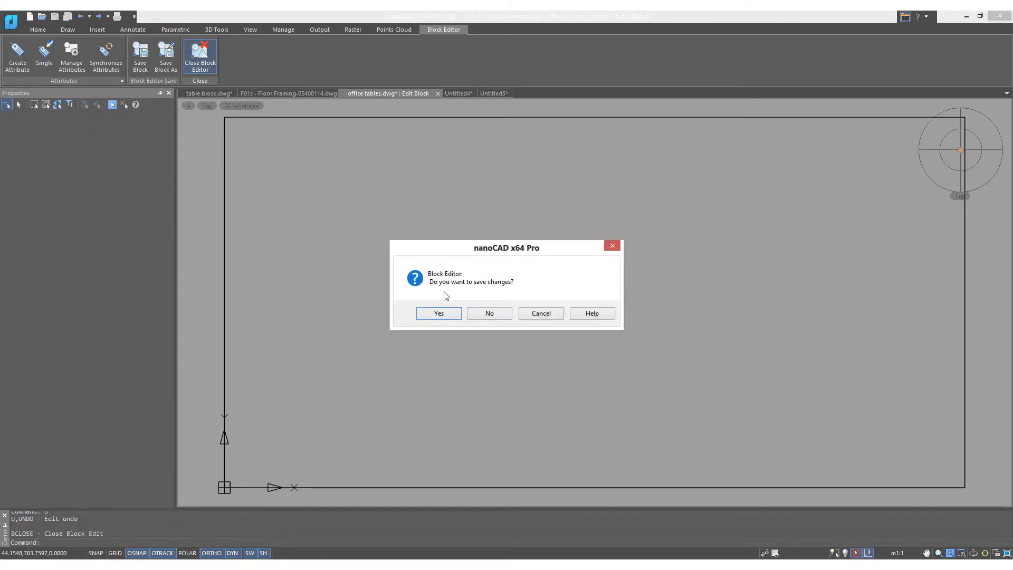
left_click(439, 313)
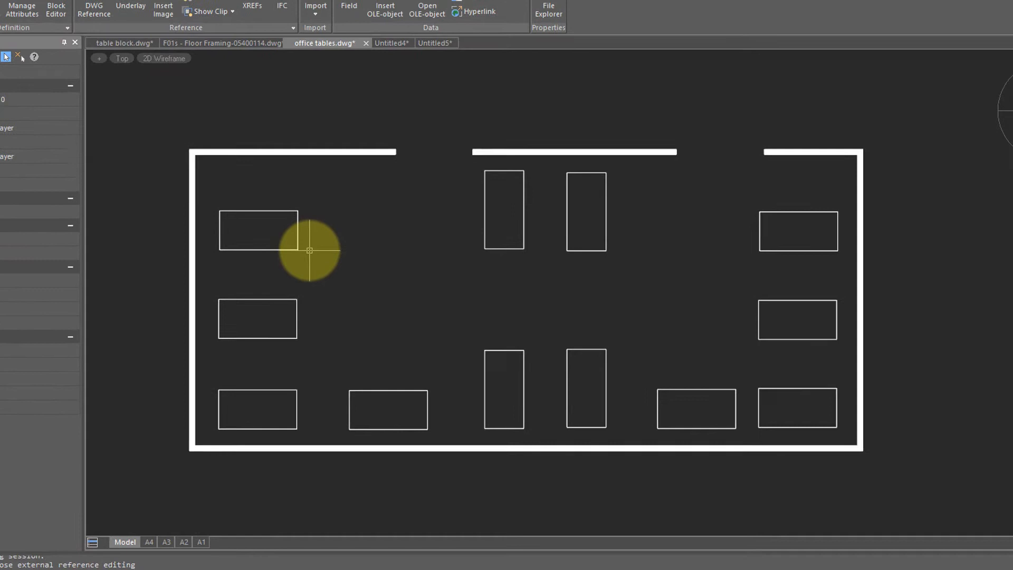
Edit the top-left desk reference in place, add the circle and save the changes.
right_click(309, 251)
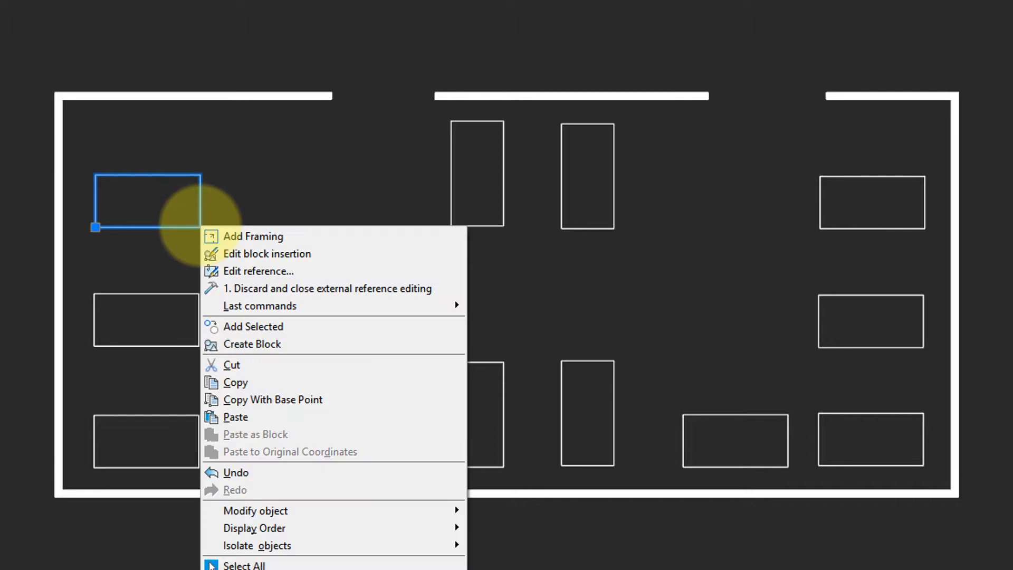
mouse_move(264, 273)
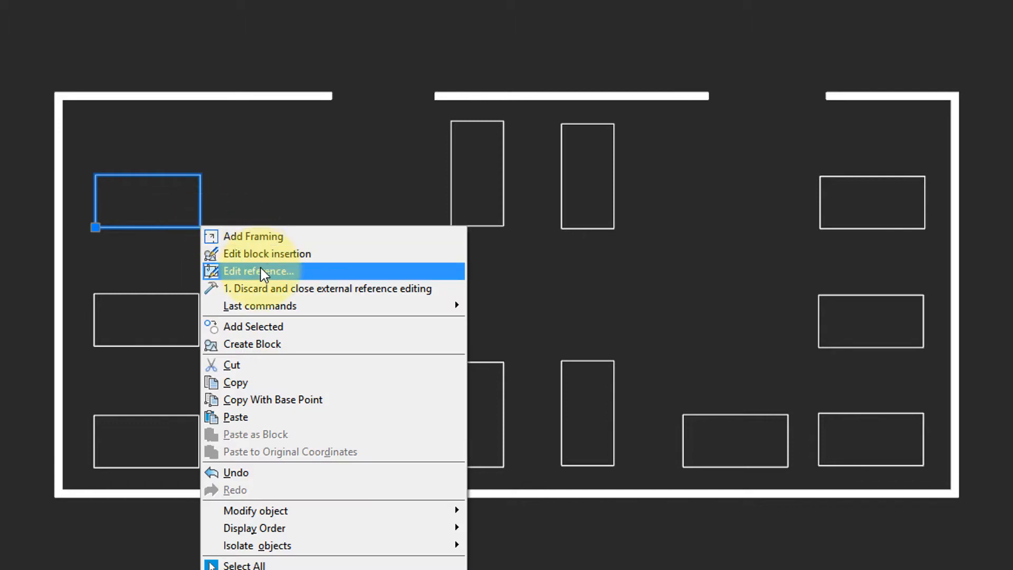
left_click(258, 271)
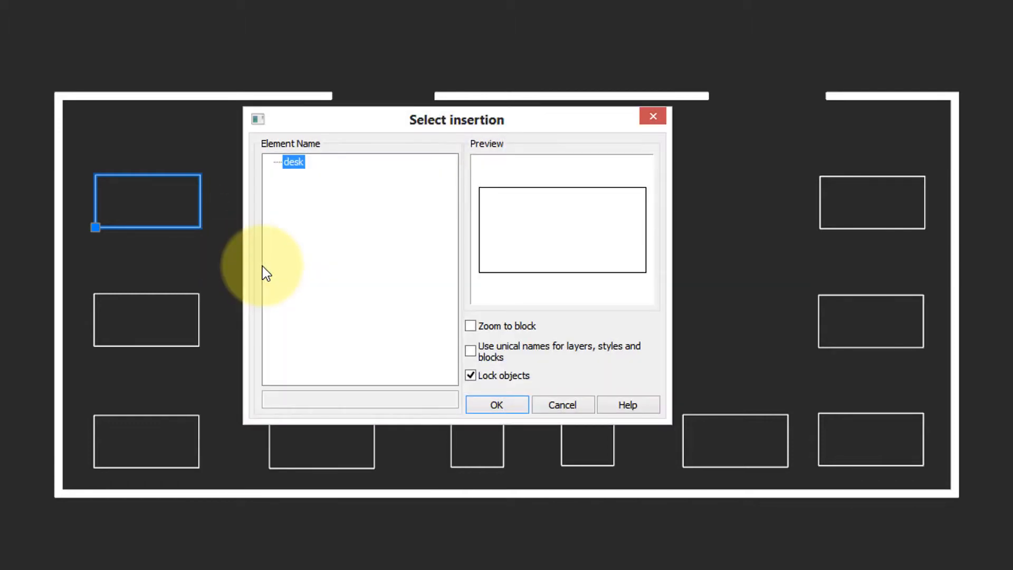
mouse_move(271, 273)
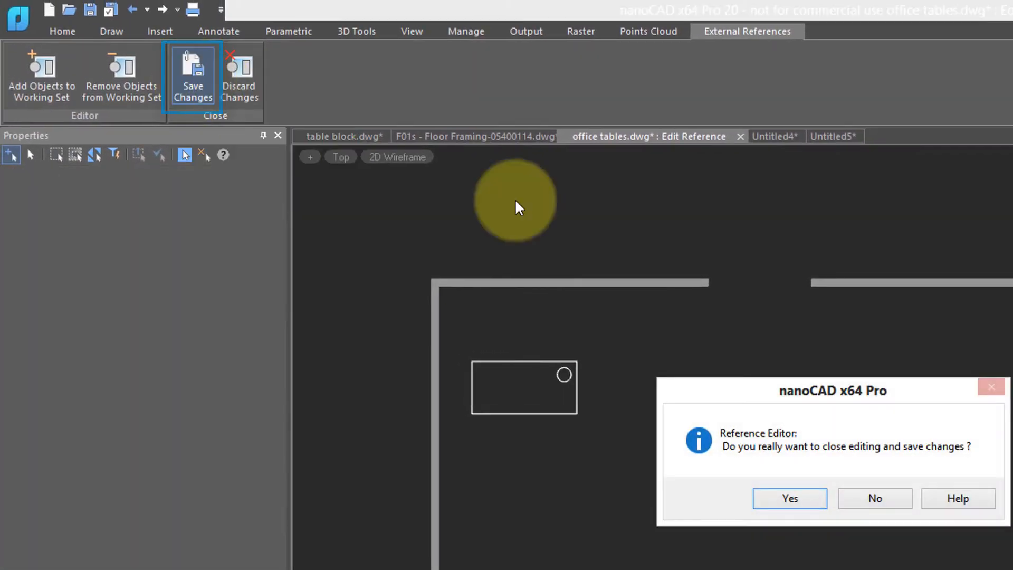
left_click(789, 498)
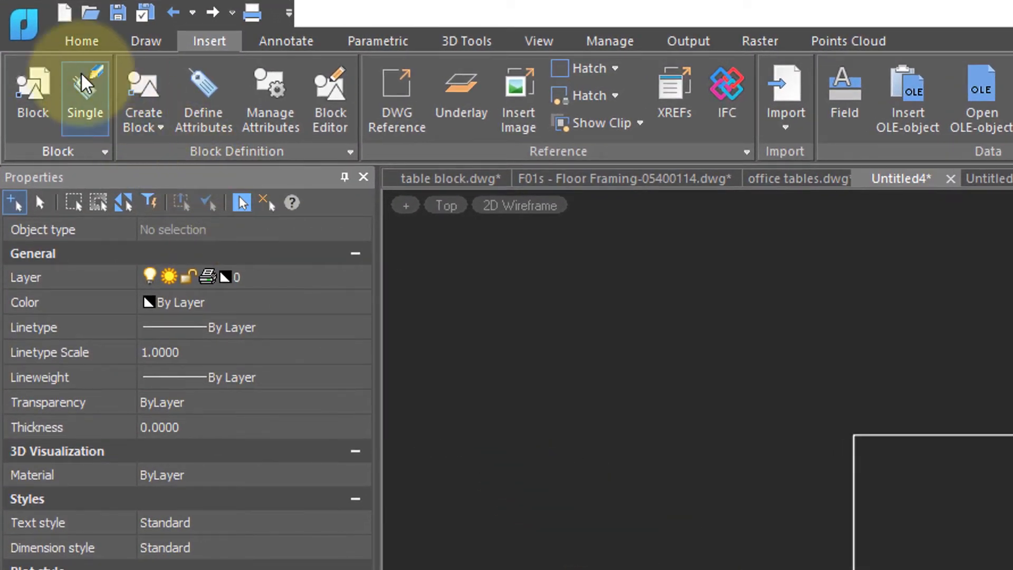
Save the drawing as 'desk block.dwg' on the Desktop via Save as.
left_click(20, 16)
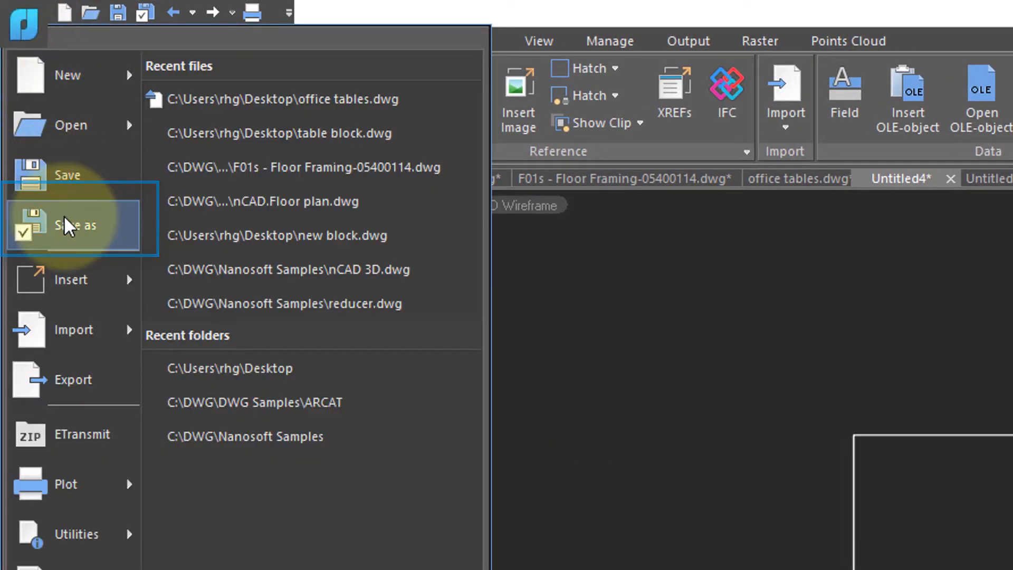
left_click(74, 224)
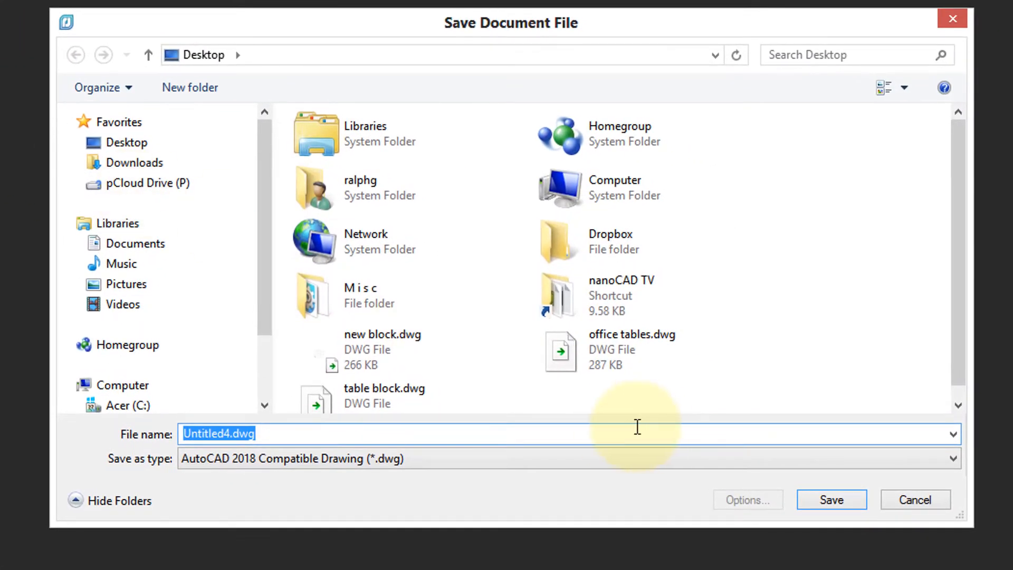
left_click(384, 395)
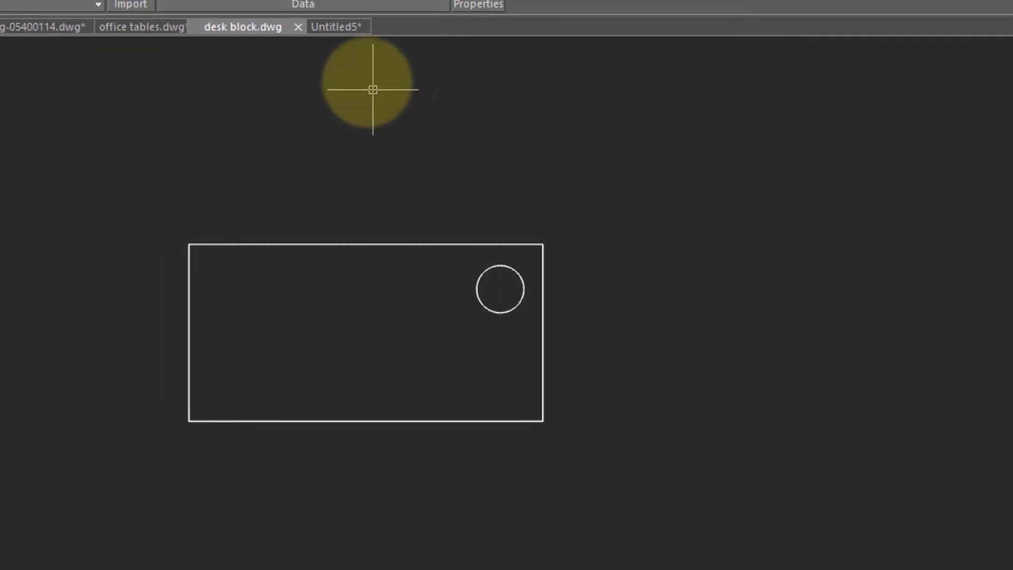
Insert 'desk block.dwg' from disk beside the floor framing detail.
left_click(337, 26)
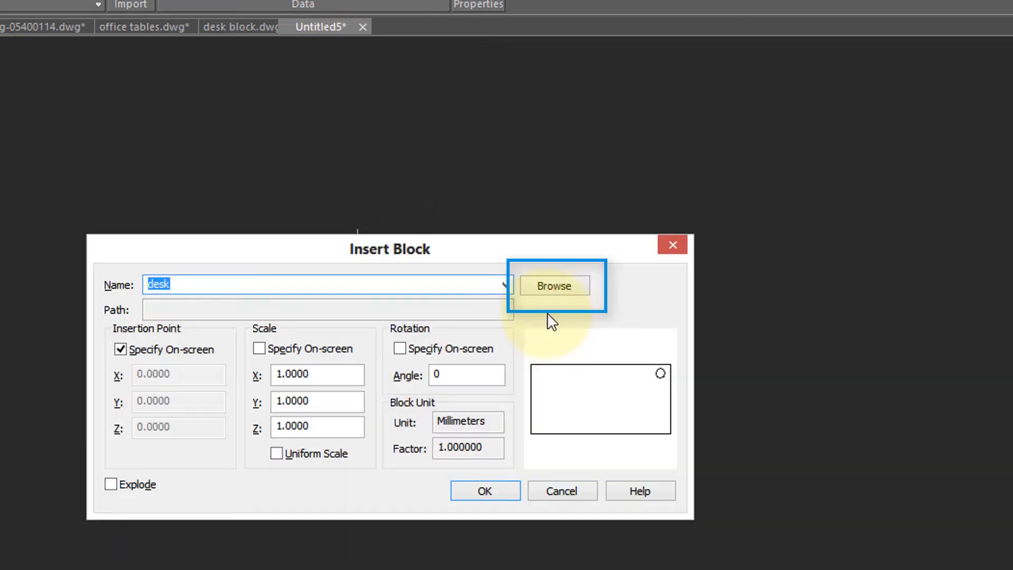
left_click(553, 285)
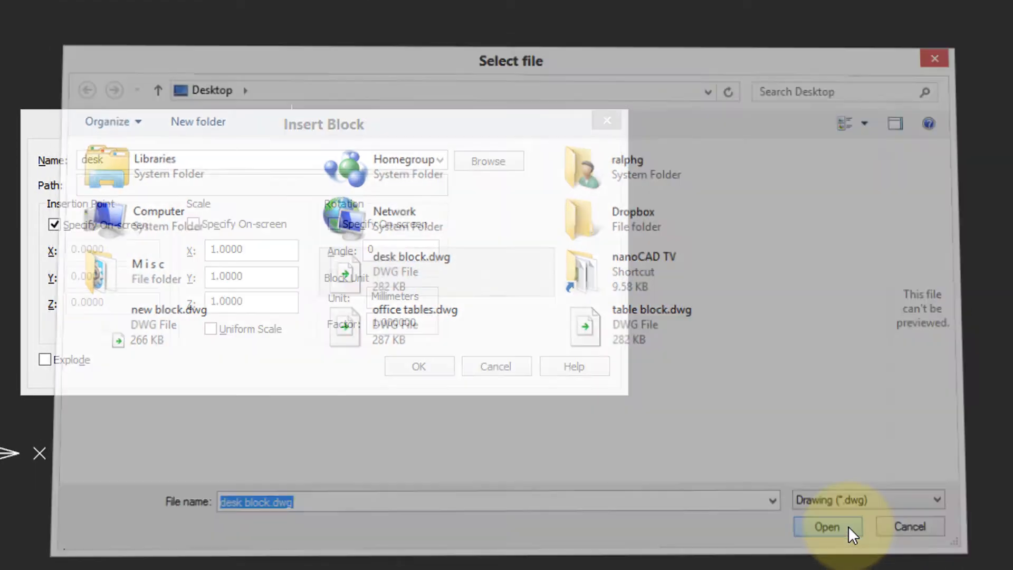
left_click(829, 527)
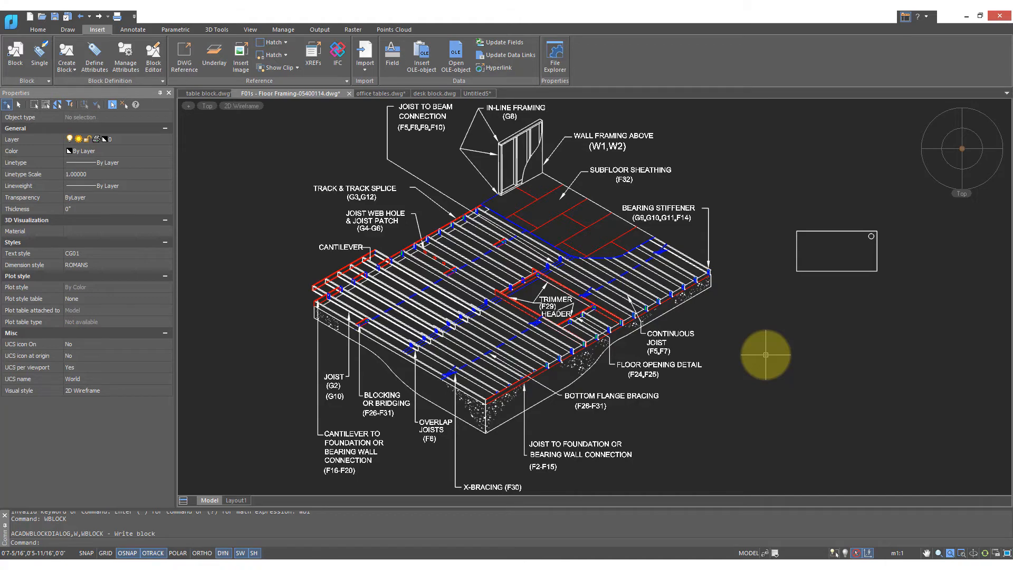
Export the 'desk block' block to its own drawing file with WBLOCK, Block source.
type("wblock")
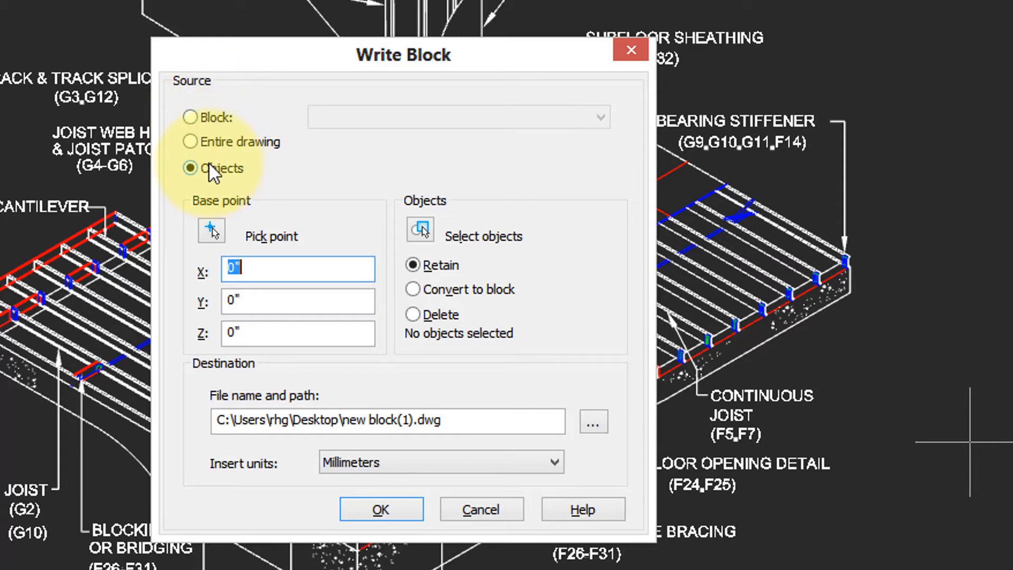
left_click(189, 116)
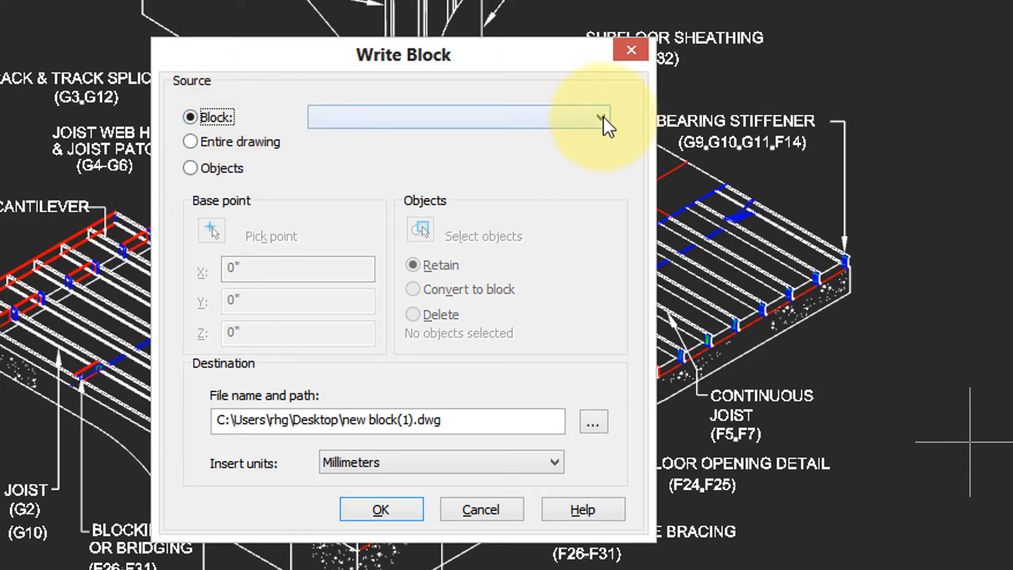
left_click(603, 118)
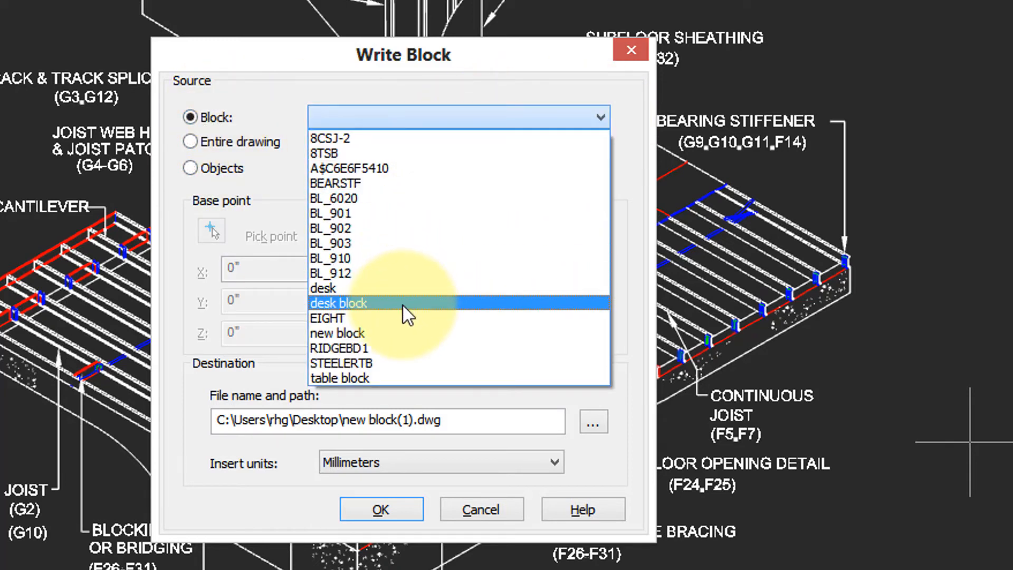
left_click(338, 302)
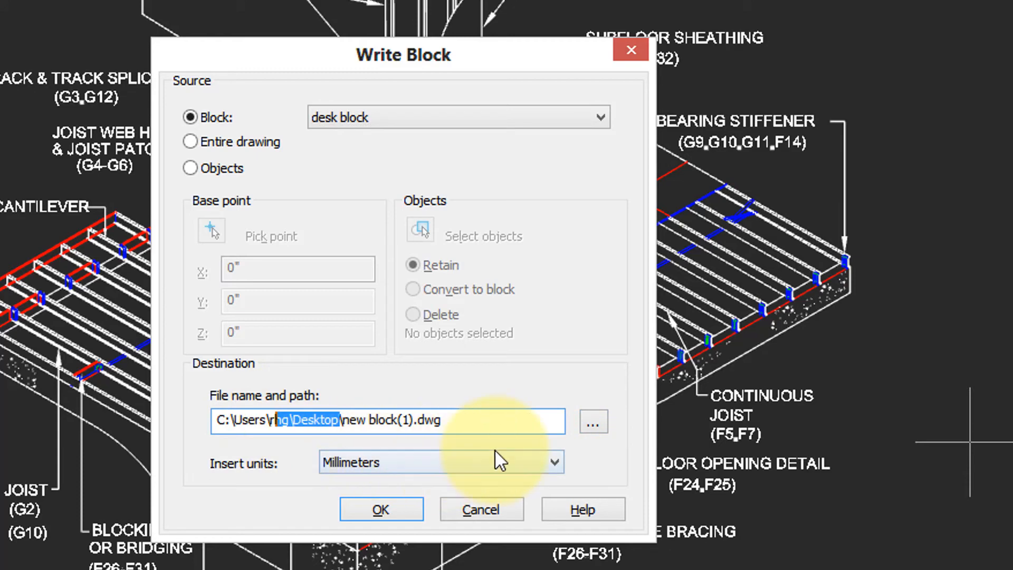
left_click(592, 420)
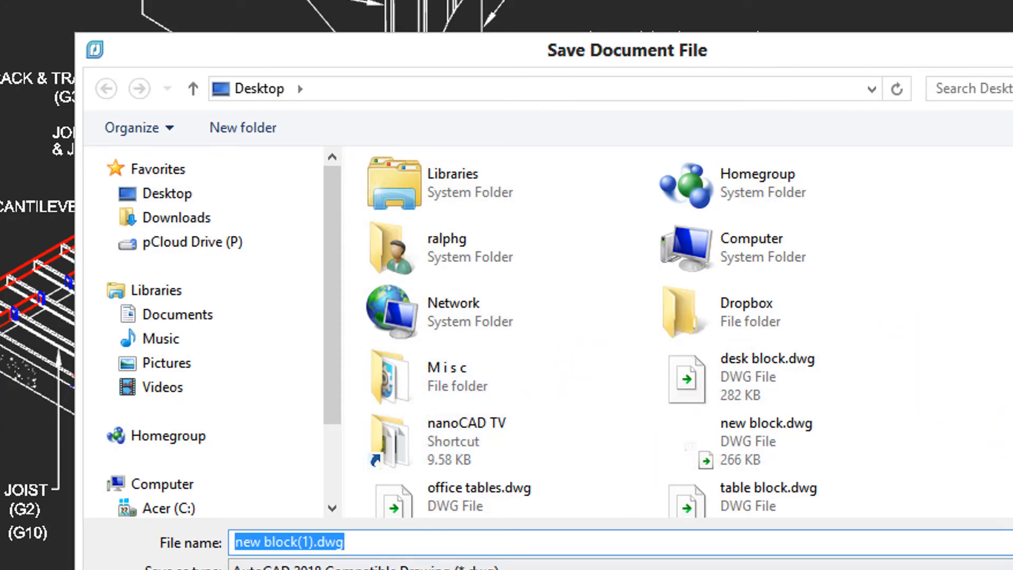
left_click(388, 503)
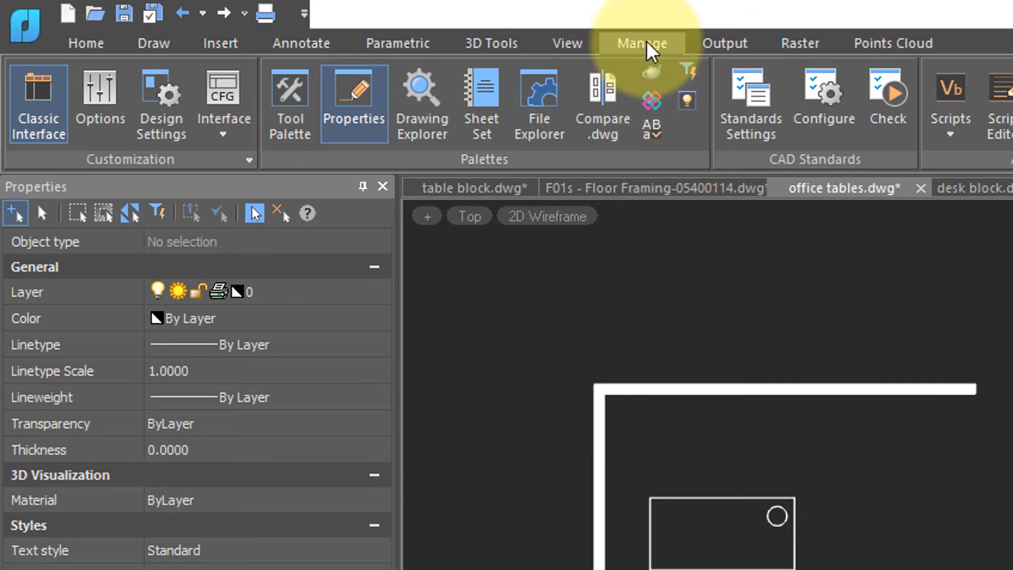
Show the Tool Palettes Manager with the Insert palette's tools expanded.
left_click(289, 97)
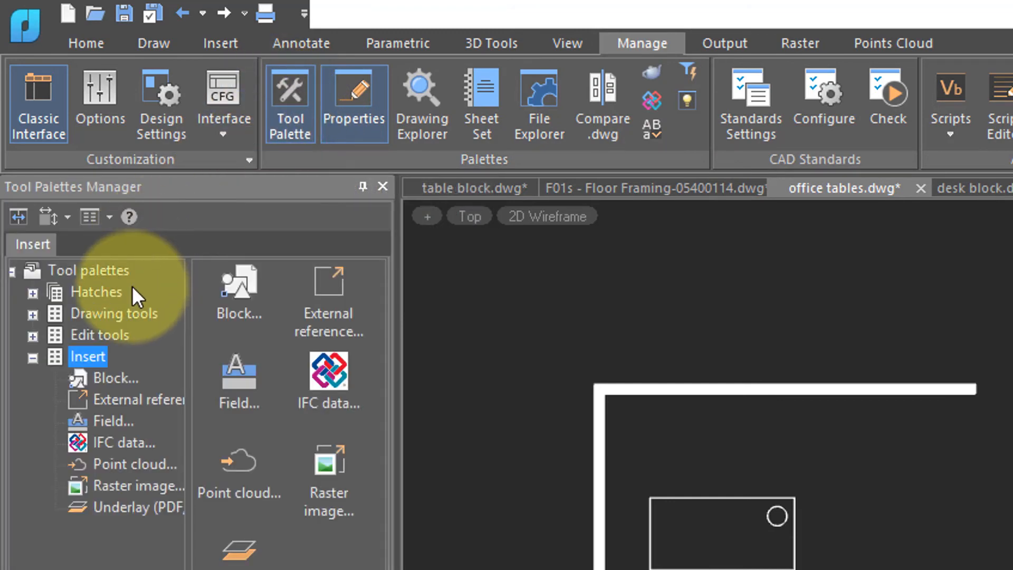
left_click(32, 314)
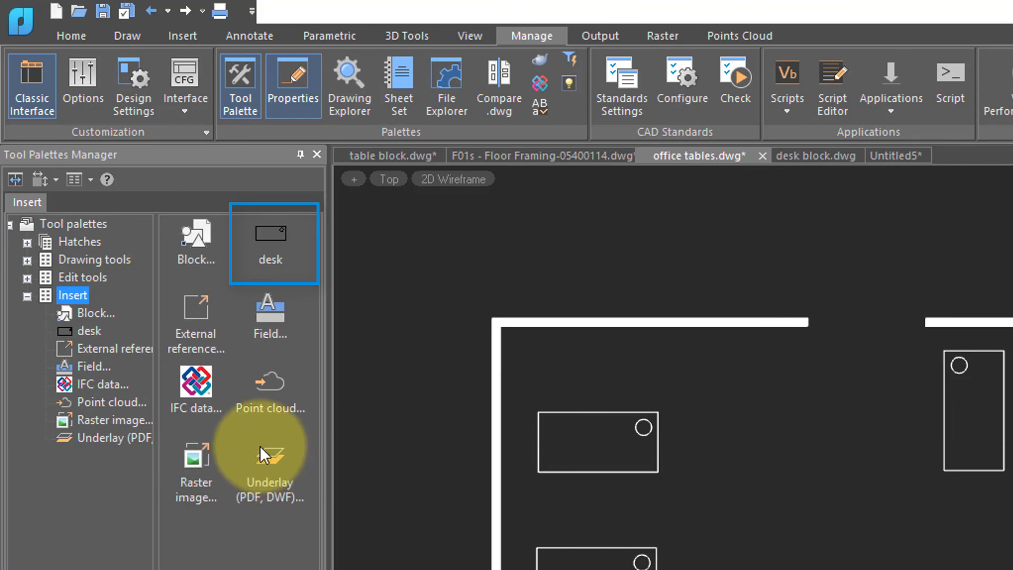
With the desk tool on the Insert palette, switch to the empty Untitled5 drawing.
left_click(897, 154)
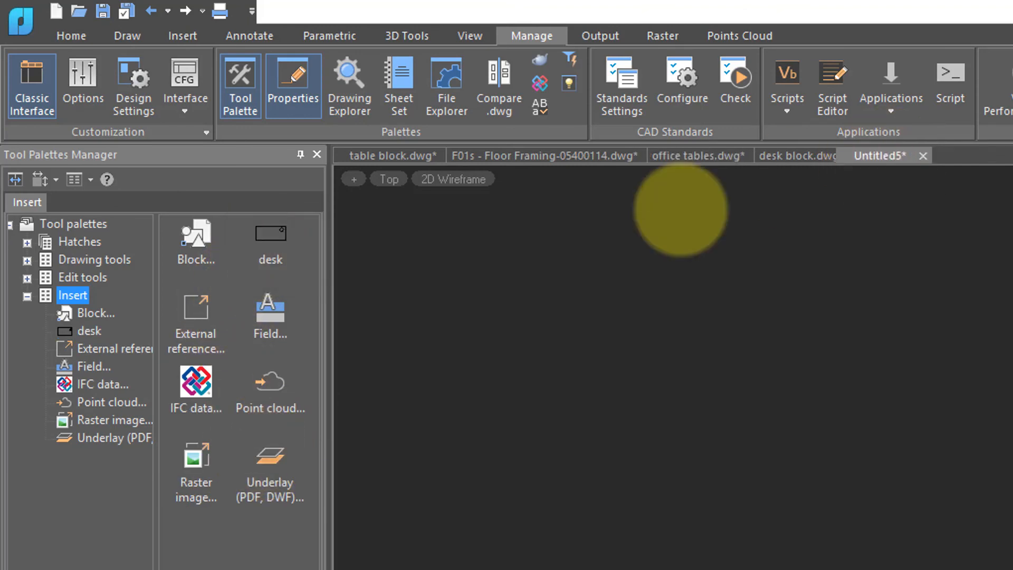